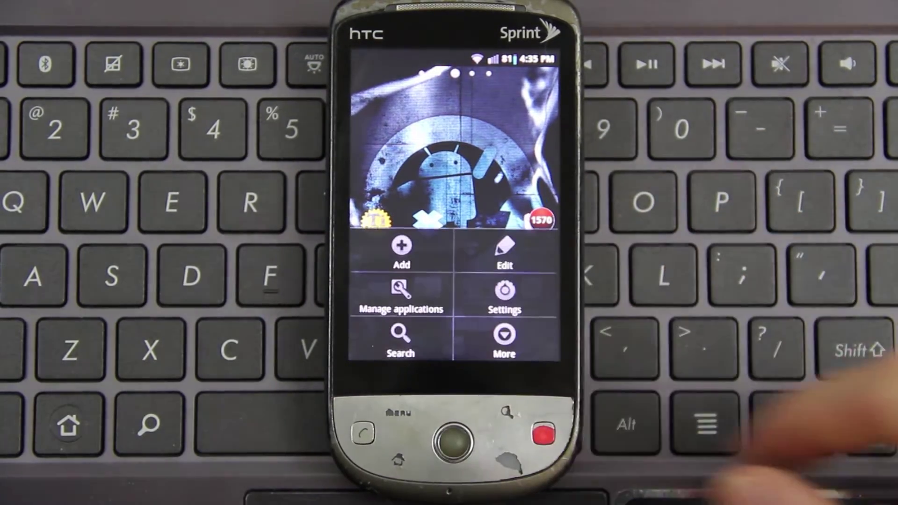
# Step: Reach the About phone screen showing model HERO200, Android 2.3.7 and the CyanogenMod kernel
pyautogui.click(503, 297)
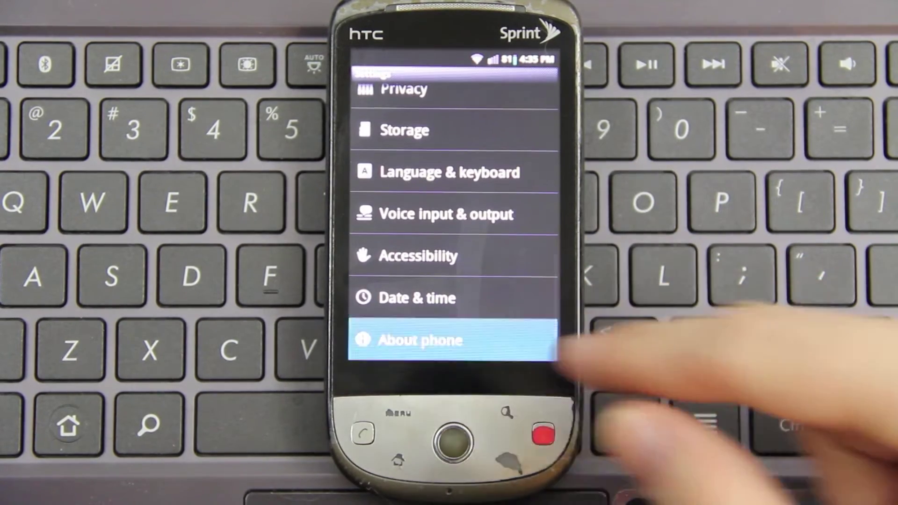
pyautogui.click(420, 340)
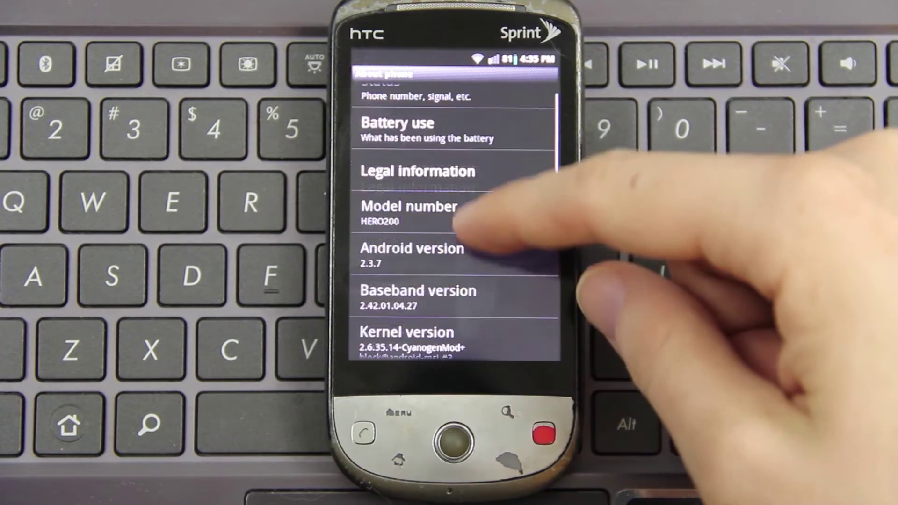